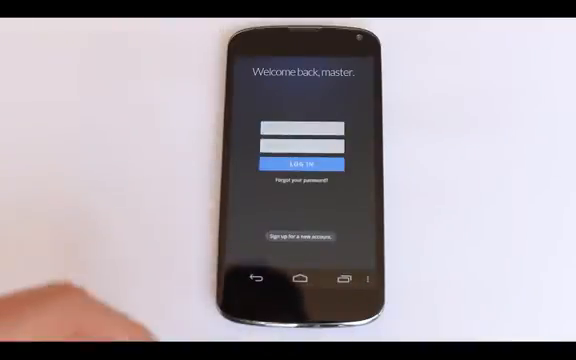
Log in to Prey with the existing account email and password to attach this phone.
{"action": "left_click", "coordinate": [298, 124]}
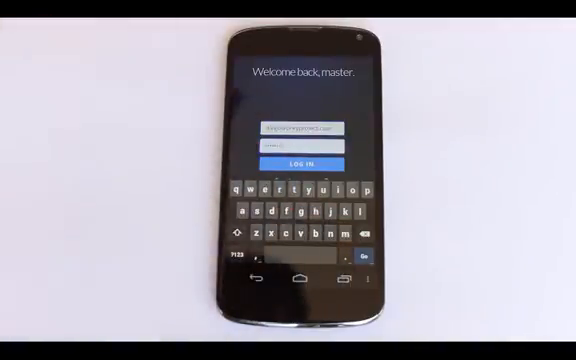
{"action": "left_click", "coordinate": [299, 160]}
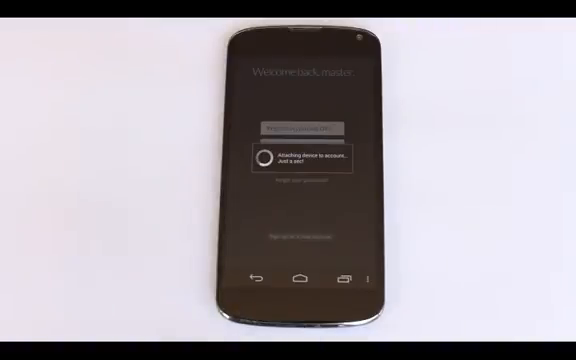